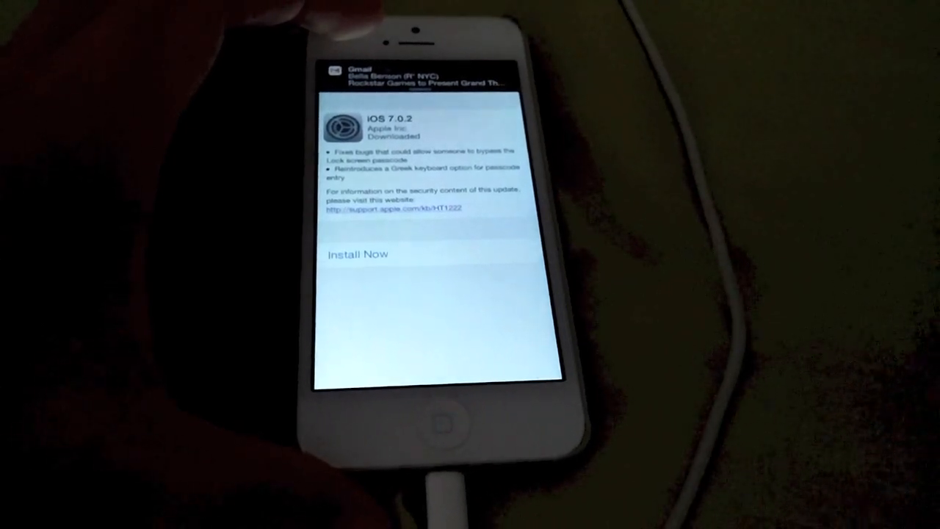
Begin installing the downloaded iOS 7.0.2 update via Install Now, bringing up Terms and Conditions
left_click(358, 254)
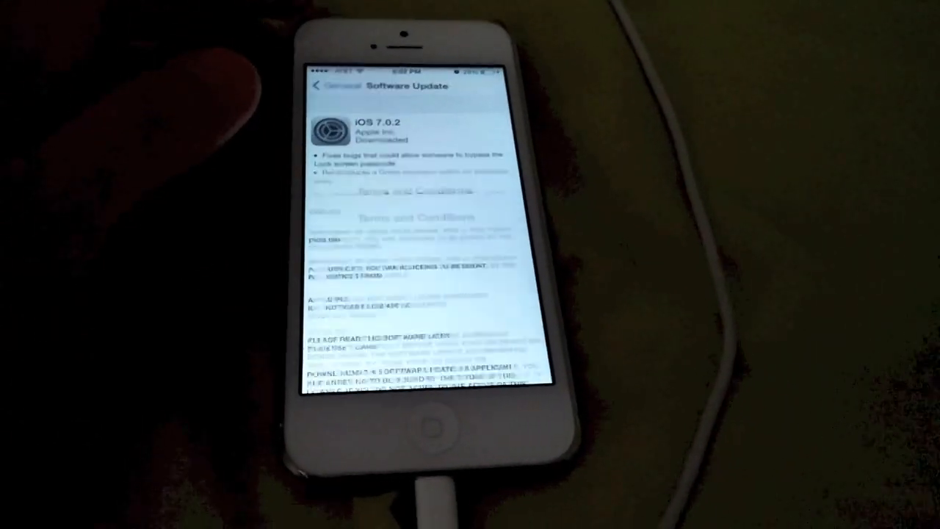